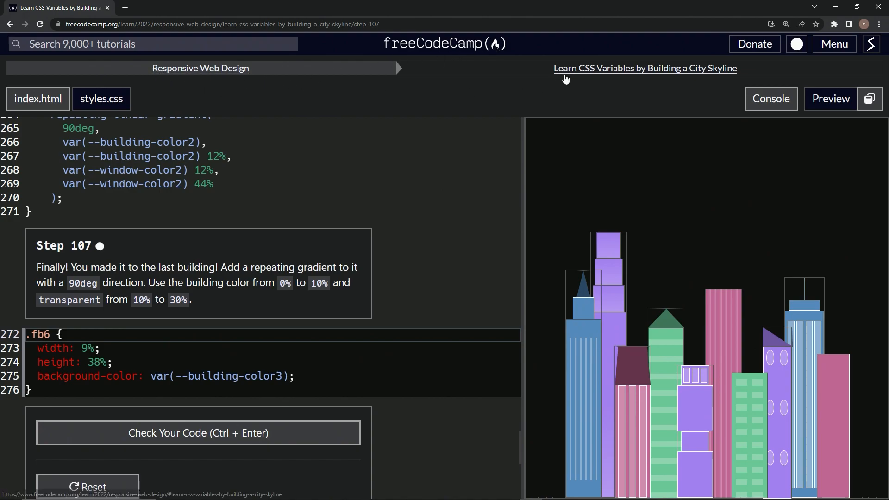
{"action": "mouse_move", "coordinate": [739, 79]}
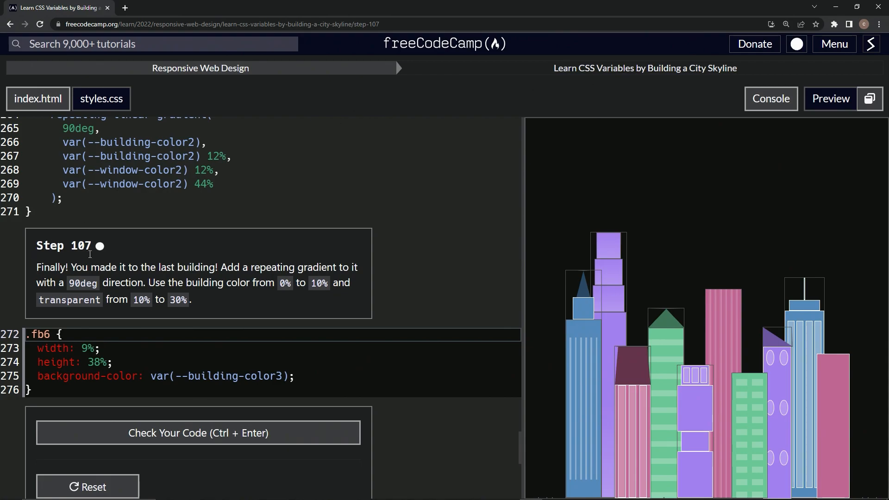
{"action": "mouse_move", "coordinate": [98, 278]}
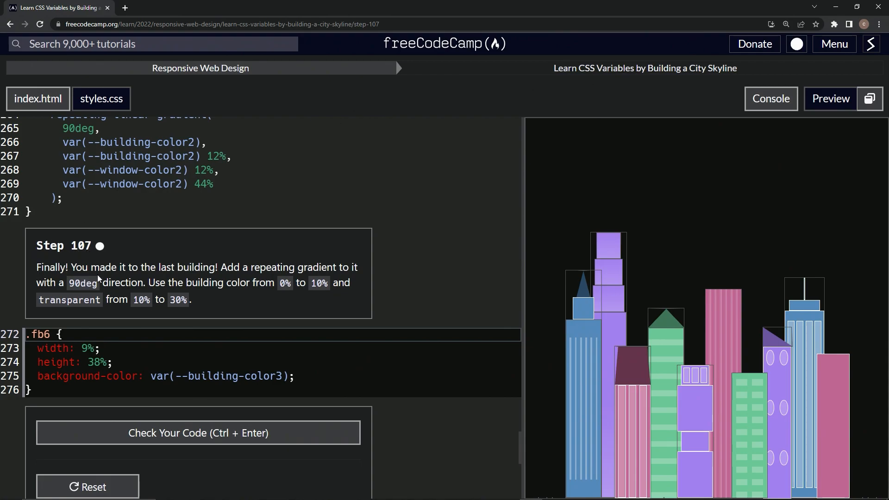
{"action": "mouse_move", "coordinate": [232, 259]}
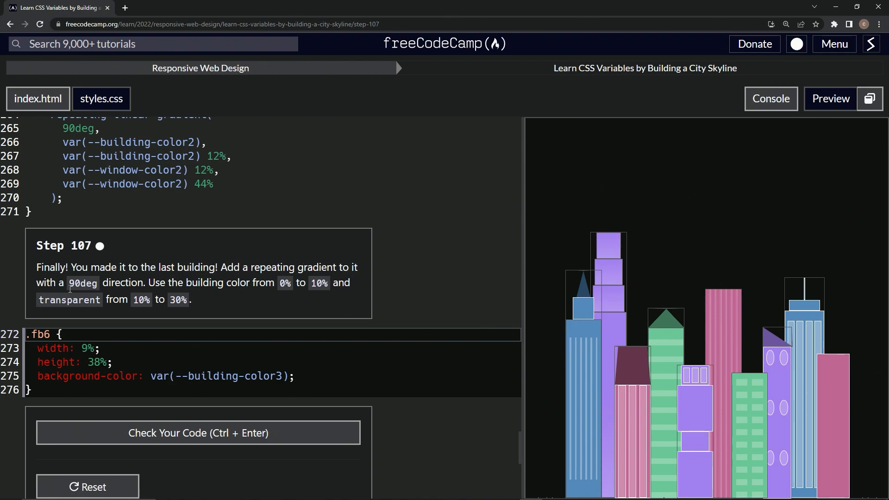
{"action": "mouse_move", "coordinate": [167, 293]}
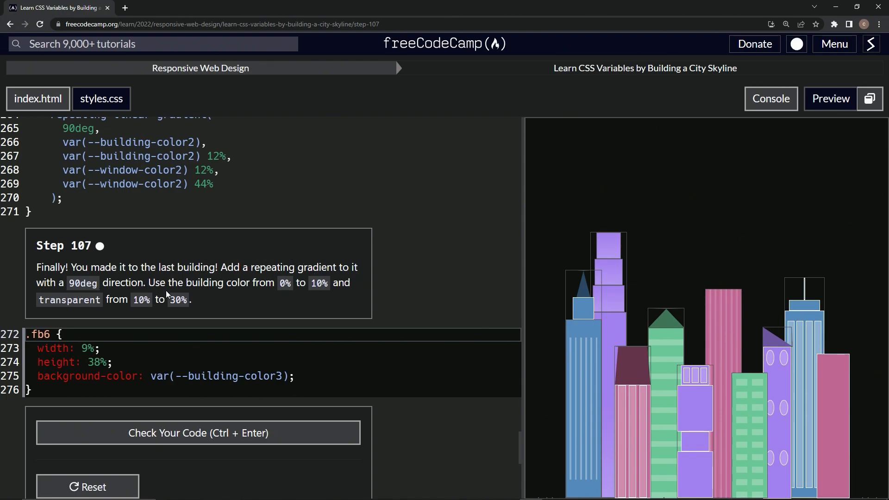
{"action": "mouse_move", "coordinate": [275, 293]}
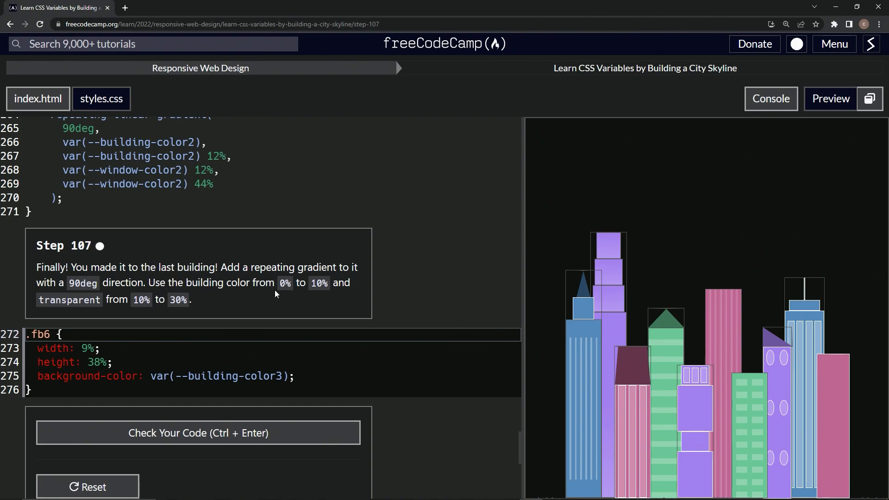
{"action": "mouse_move", "coordinate": [194, 312]}
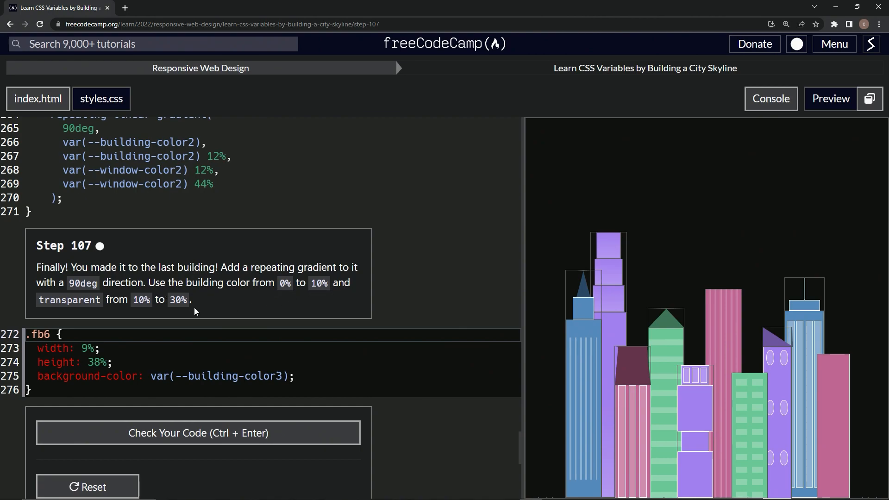
{"action": "mouse_move", "coordinate": [176, 306]}
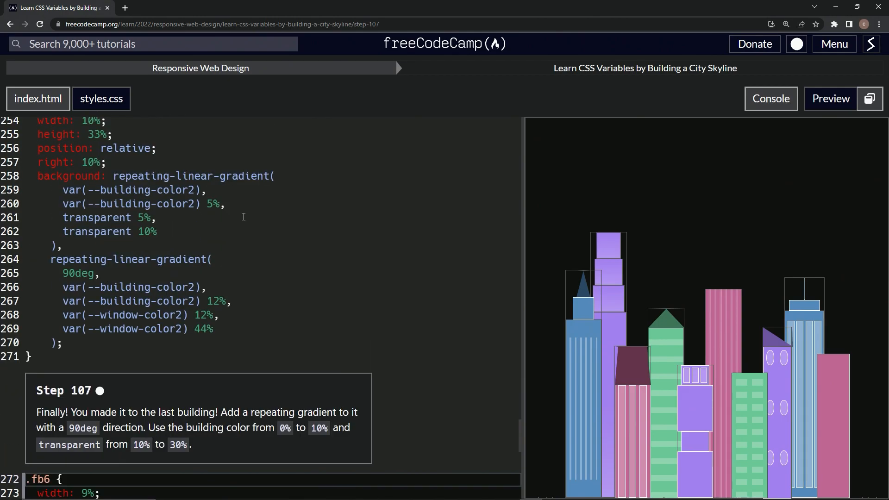
Copy the .fb5 repeating-linear-gradient background into the .fb6 rule
{"action": "scroll", "scroll_direction": "up", "scroll_amount": 3}
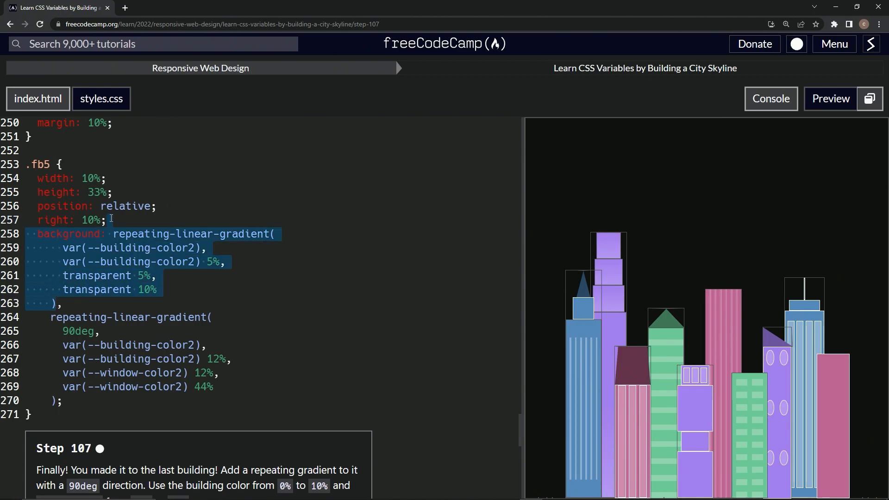
{"action": "mouse_move", "coordinate": [128, 197]}
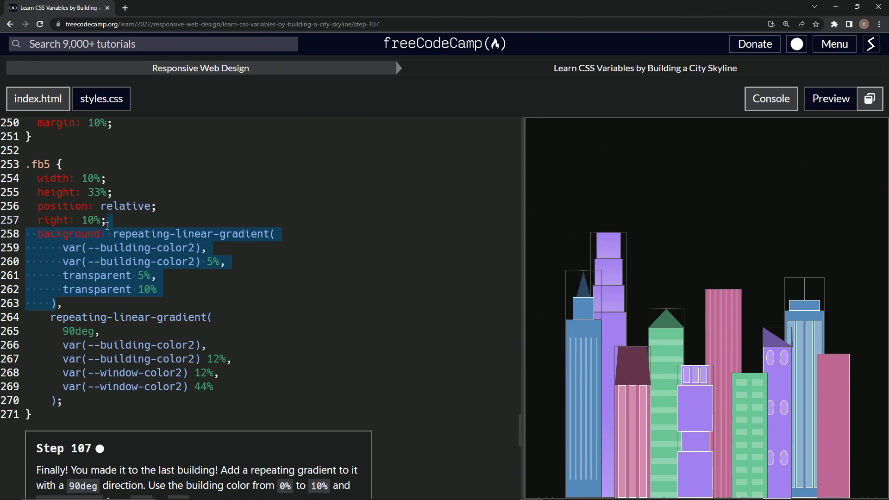
{"action": "scroll", "scroll_direction": "down", "scroll_amount": 3}
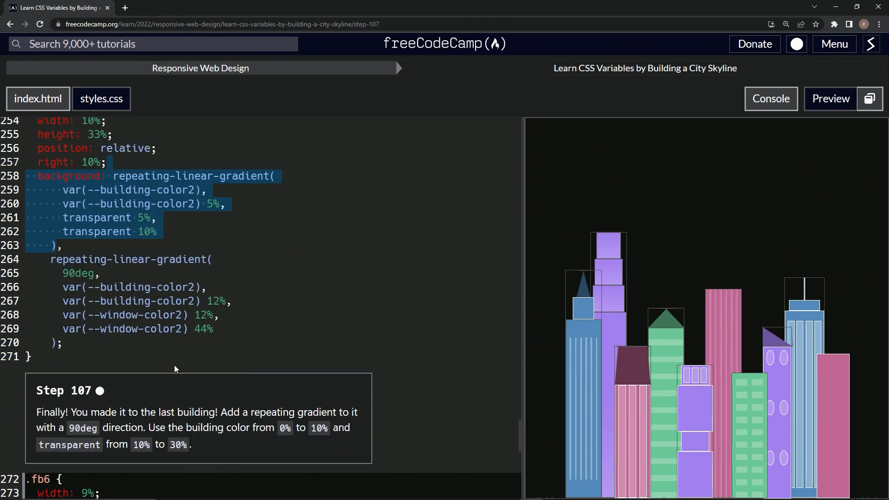
{"action": "scroll", "scroll_direction": "down", "scroll_amount": 3}
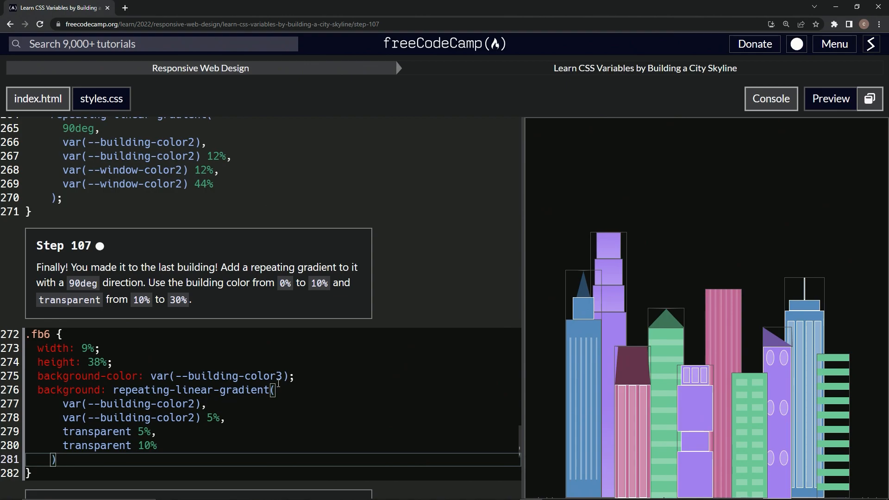
Insert 90deg on a new line as the first argument of the .fb6 gradient
{"action": "key", "text": "Enter"}
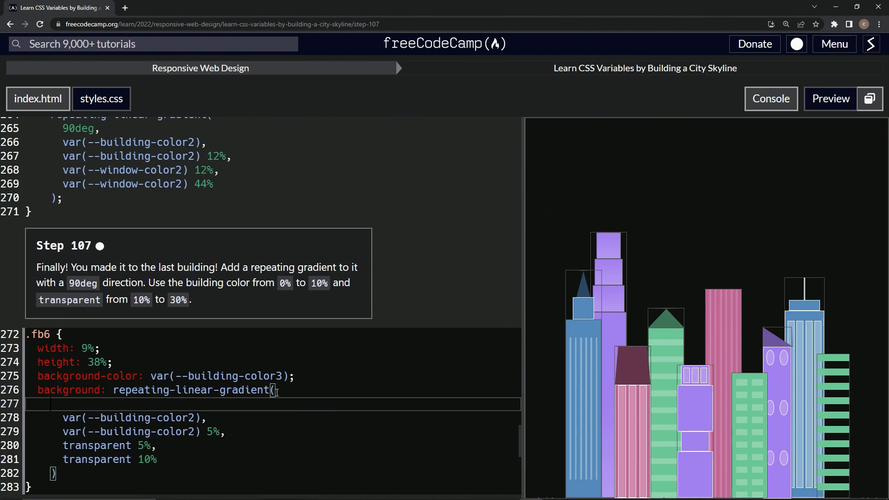
{"action": "type", "text": "9"}
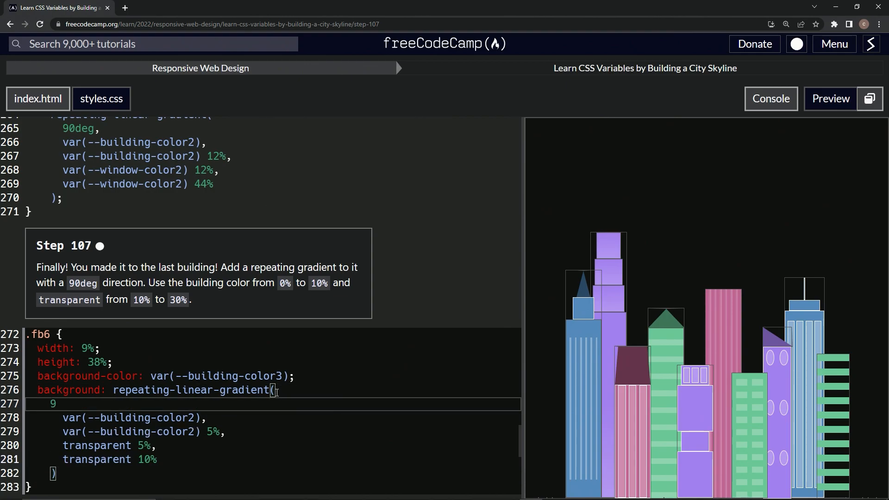
{"action": "type", "text": "0deg,"}
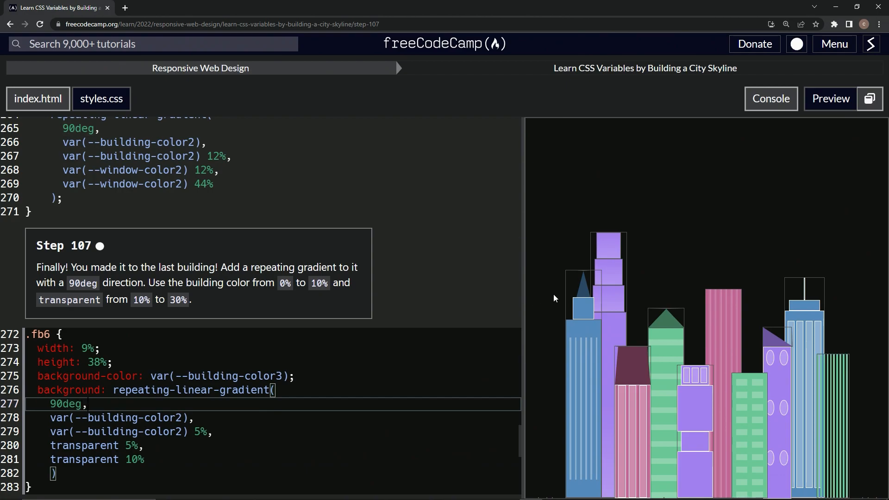
{"action": "mouse_move", "coordinate": [353, 312]}
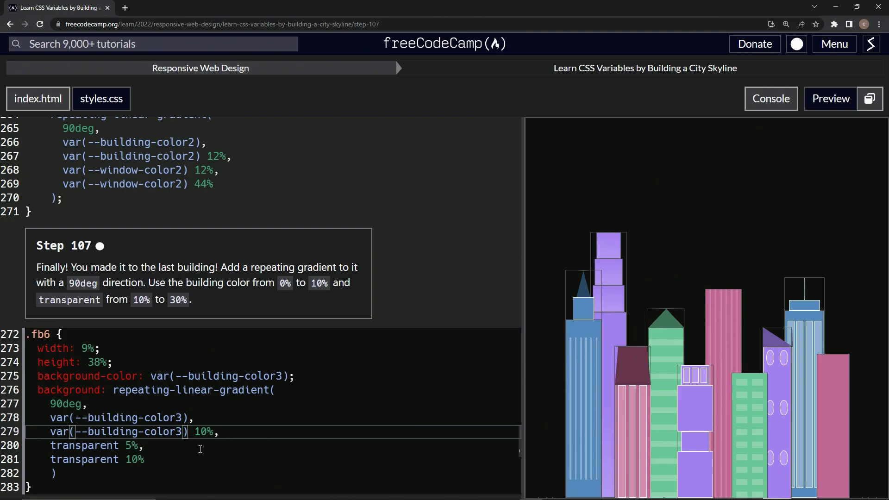
{"action": "mouse_move", "coordinate": [199, 303]}
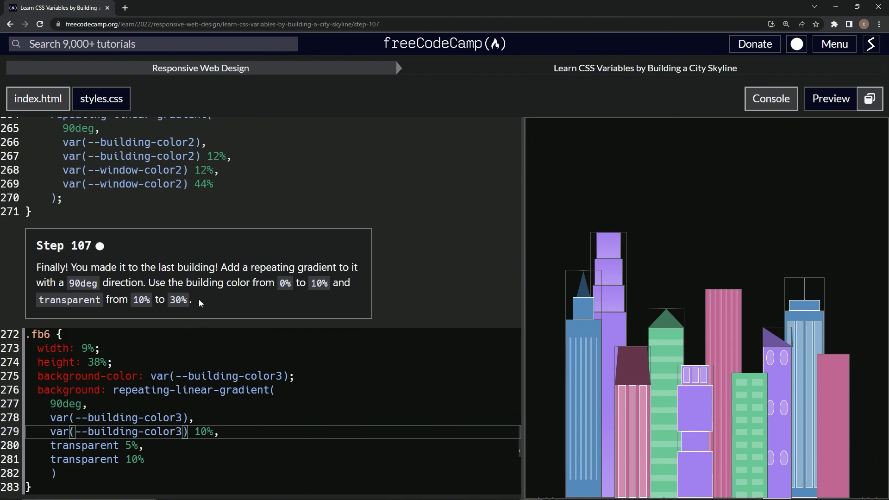
{"action": "mouse_move", "coordinate": [314, 278]}
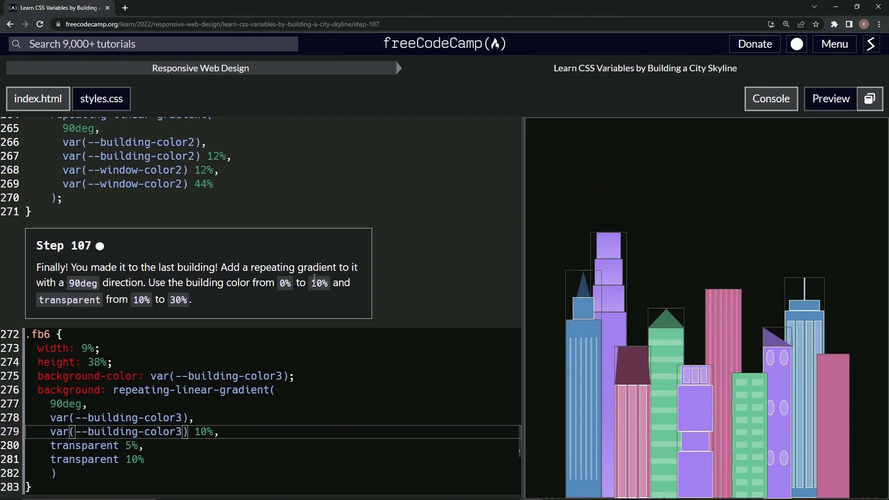
{"action": "mouse_move", "coordinate": [159, 315]}
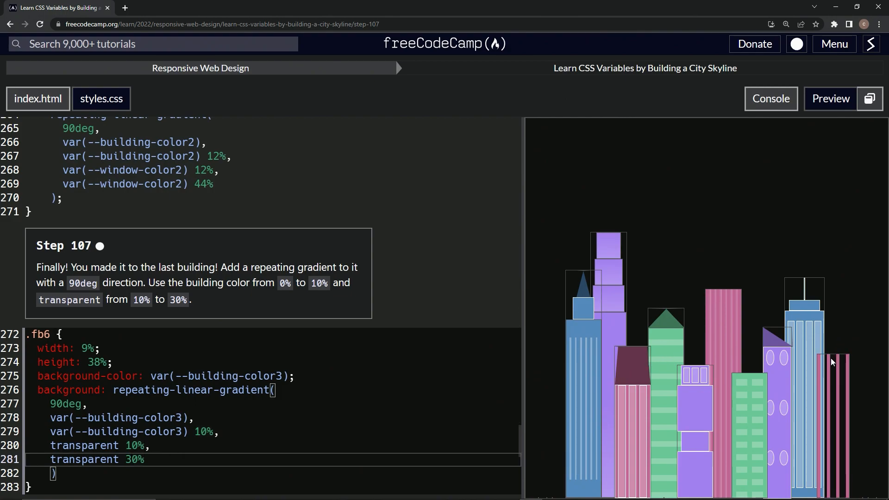
{"action": "mouse_move", "coordinate": [828, 389]}
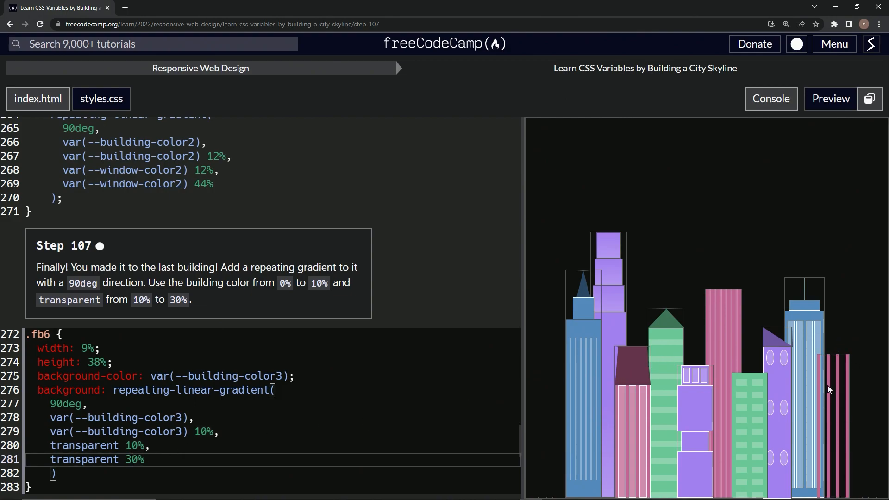
{"action": "mouse_move", "coordinate": [834, 445]}
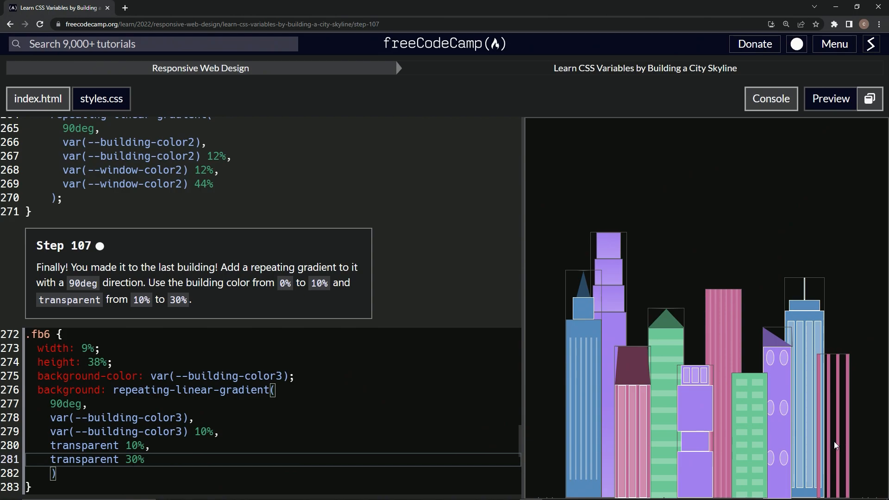
{"action": "mouse_move", "coordinate": [831, 421]}
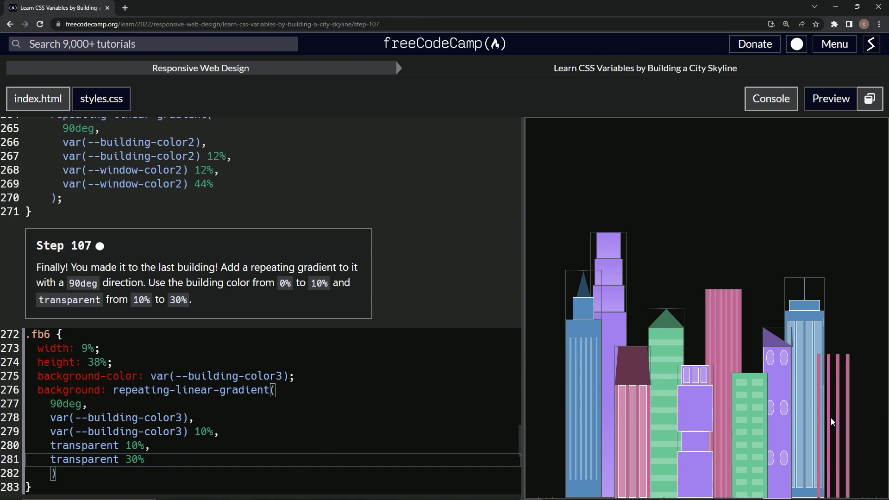
{"action": "mouse_move", "coordinate": [586, 416]}
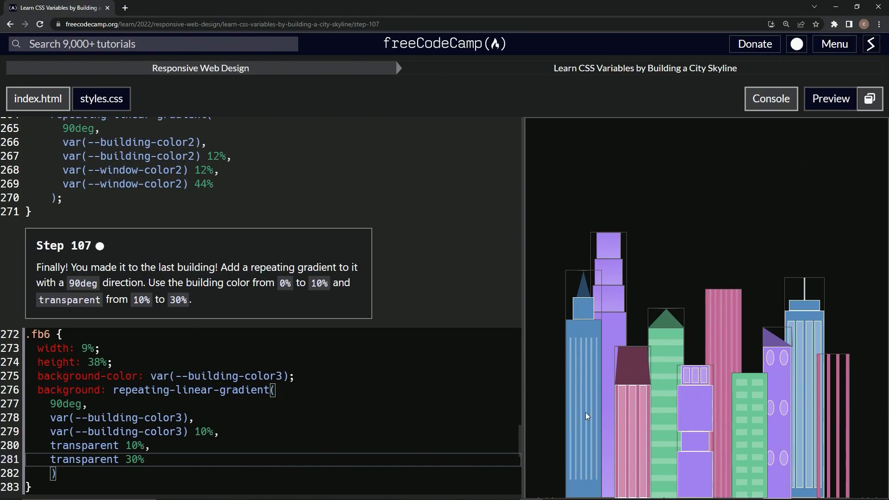
{"action": "scroll", "scroll_direction": "down", "scroll_amount": 3}
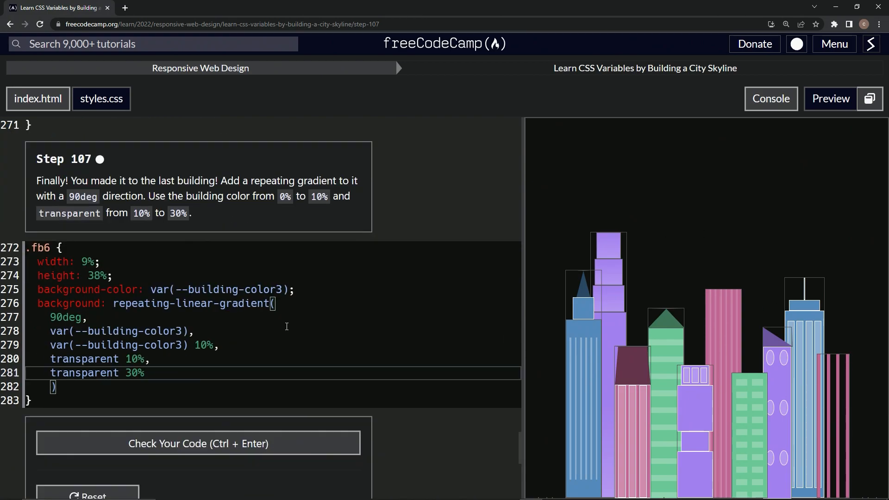
Check the step 107 code, then submit the passing solution to reach step 108
{"action": "left_click", "coordinate": [198, 444]}
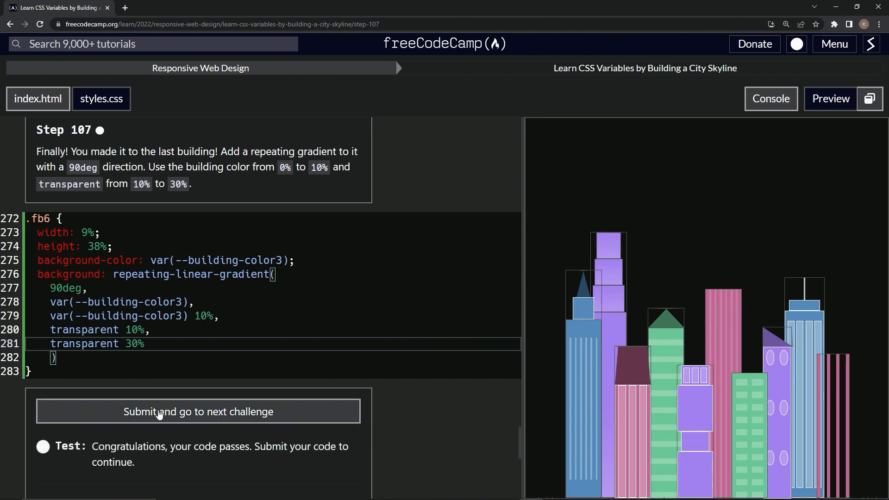
{"action": "mouse_move", "coordinate": [843, 370]}
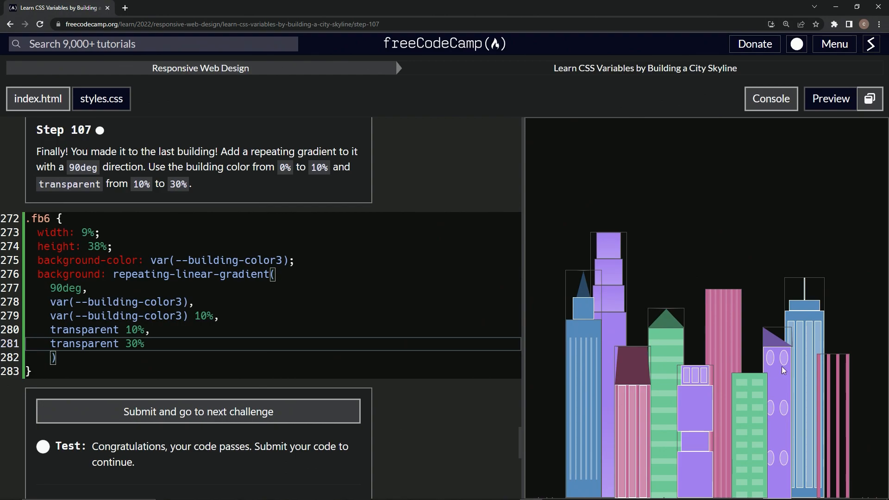
{"action": "mouse_move", "coordinate": [241, 412]}
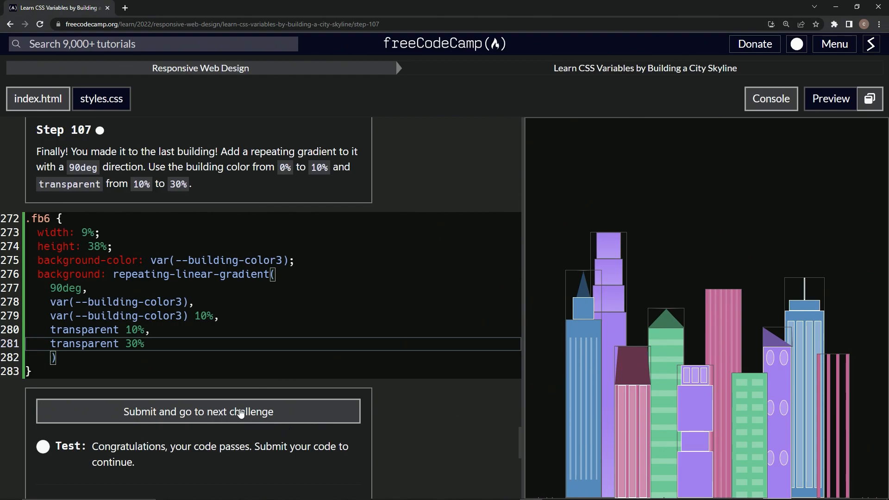
{"action": "left_click", "coordinate": [197, 412]}
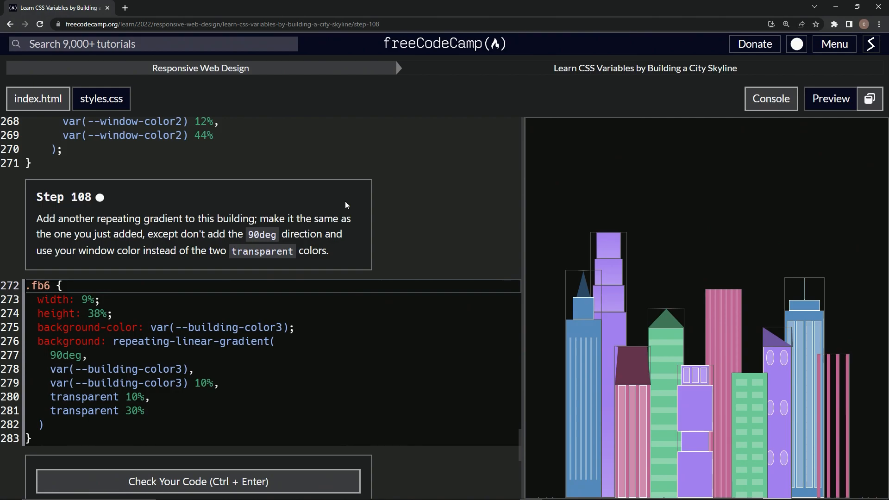
{"action": "mouse_move", "coordinate": [353, 202]}
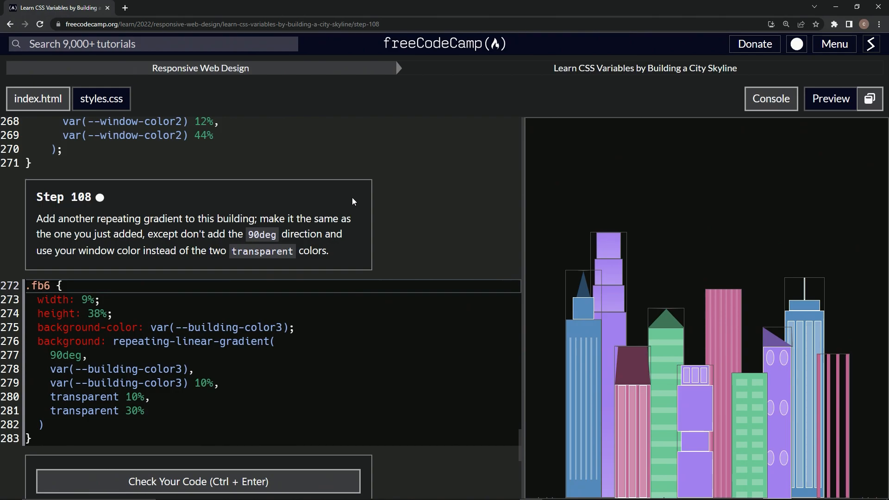